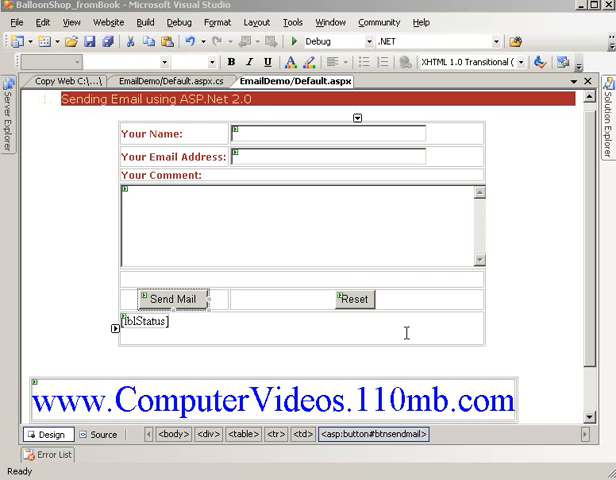
pyautogui.moveTo(300, 208)
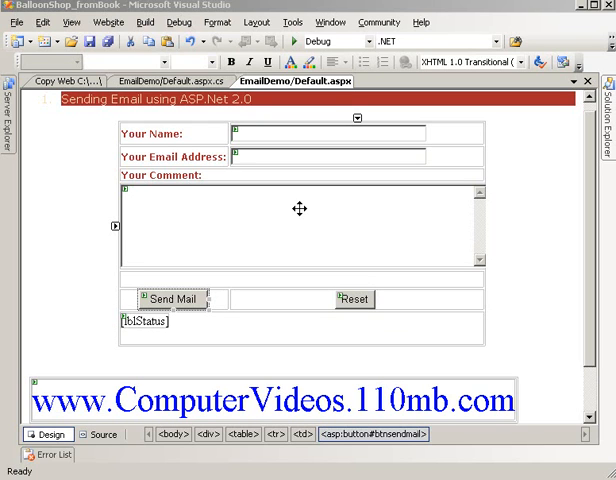
pyautogui.moveTo(299, 226)
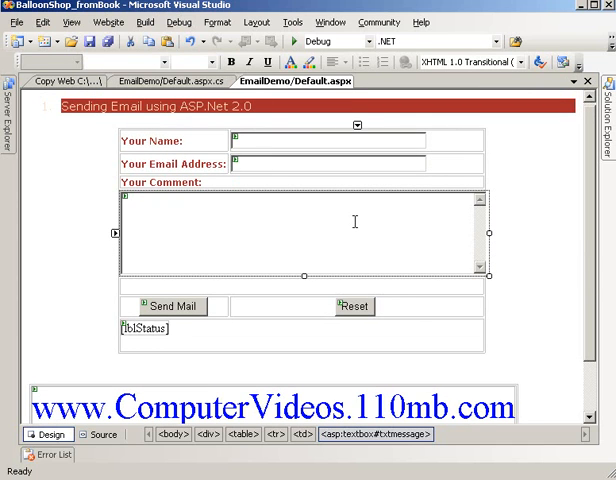
pyautogui.moveTo(325, 267)
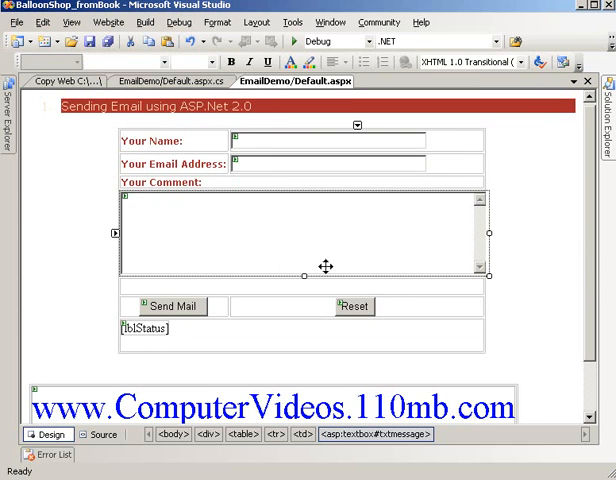
pyautogui.moveTo(323, 256)
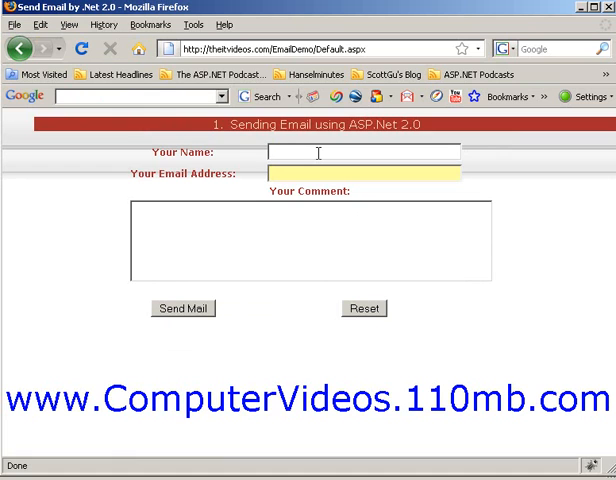
pyautogui.write('Test Name')
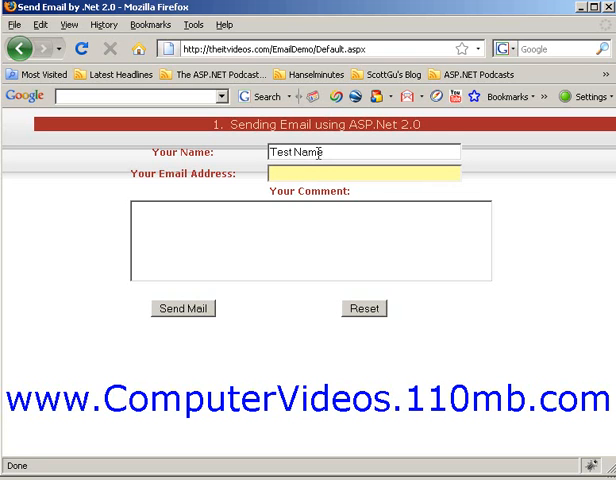
pyautogui.write('test')
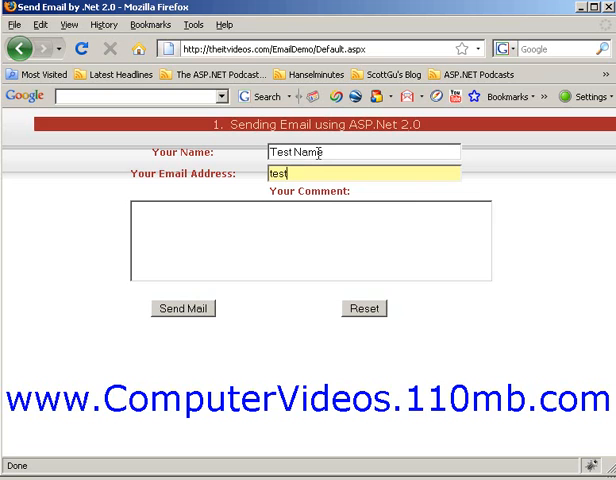
pyautogui.write('@name.com')
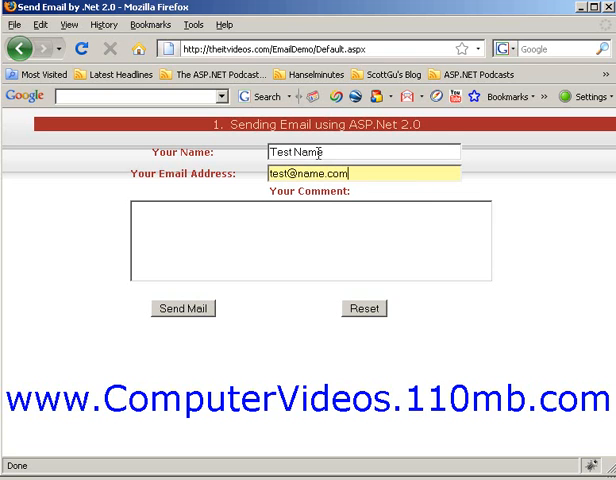
pyautogui.click(334, 230)
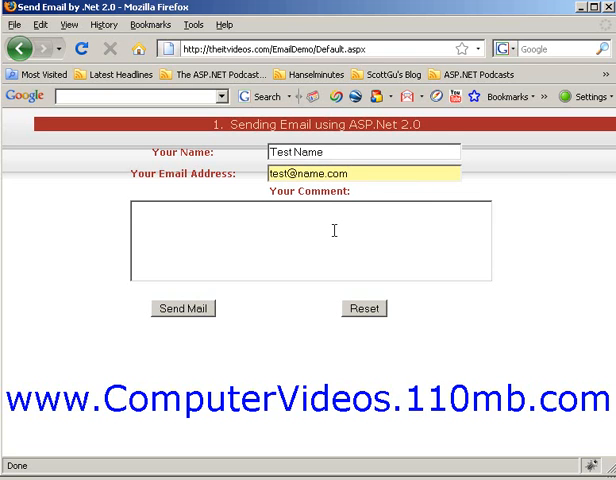
pyautogui.write('This is just a te')
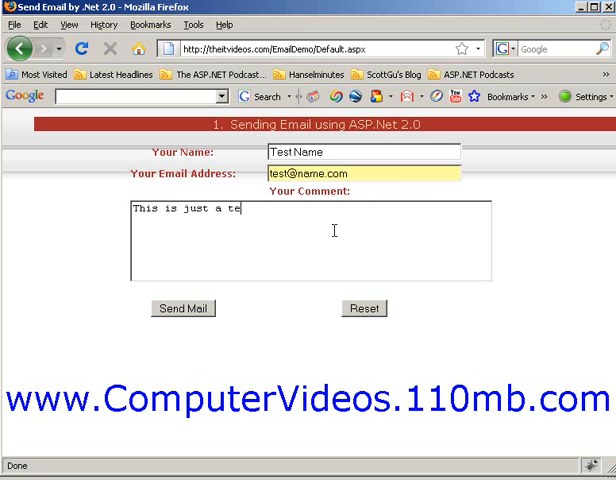
pyautogui.write('st message body using ASP.Ne')
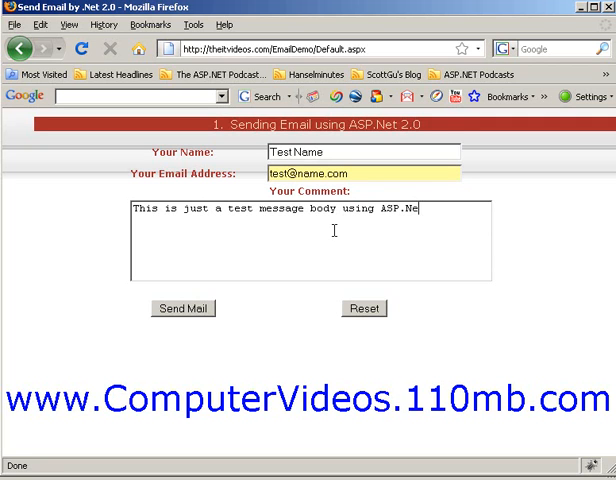
pyautogui.write('technolgoy')
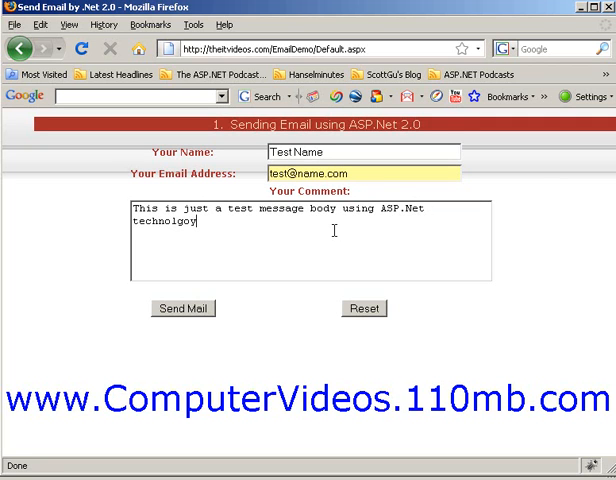
pyautogui.press('BackSpace')
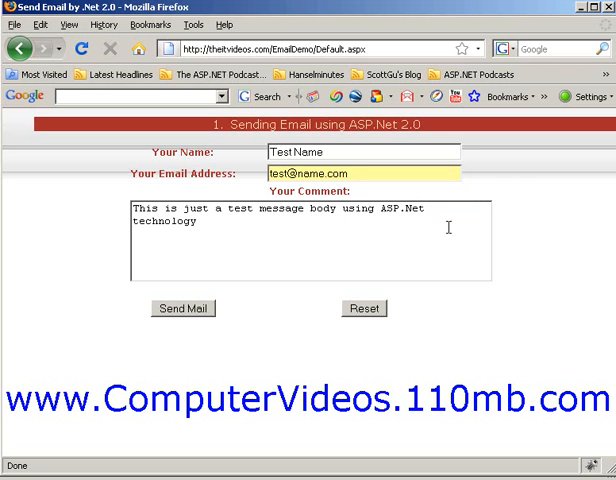
pyautogui.write('2.0')
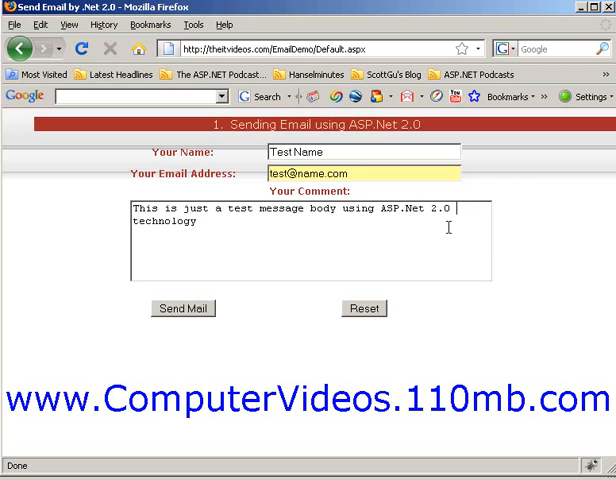
pyautogui.moveTo(205, 315)
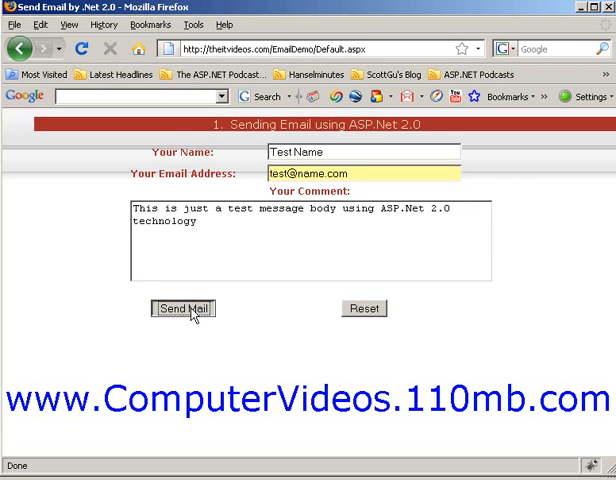
# Send the feedback form and highlight the 'Email successfully sent.' confirmation
pyautogui.click(182, 308)
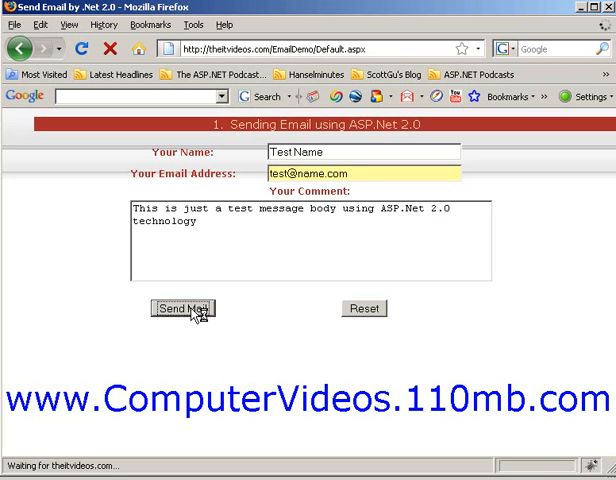
pyautogui.click(182, 308)
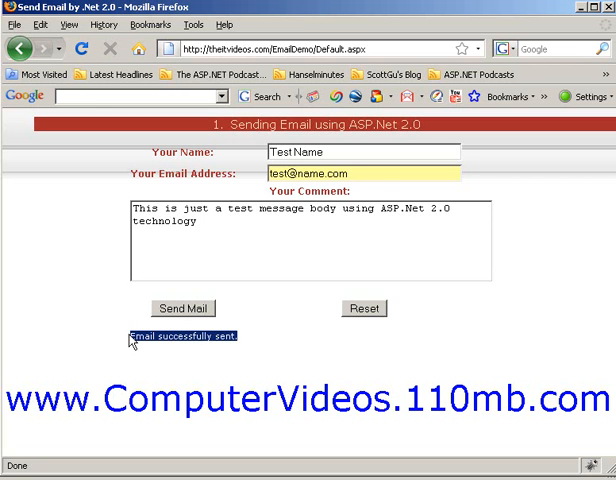
pyautogui.moveTo(184, 337)
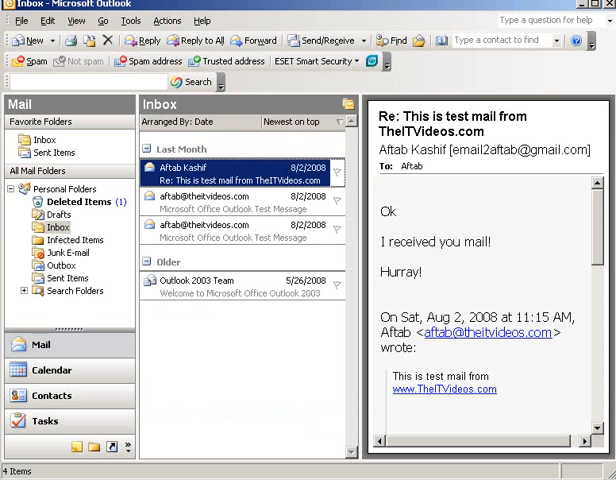
pyautogui.moveTo(439, 242)
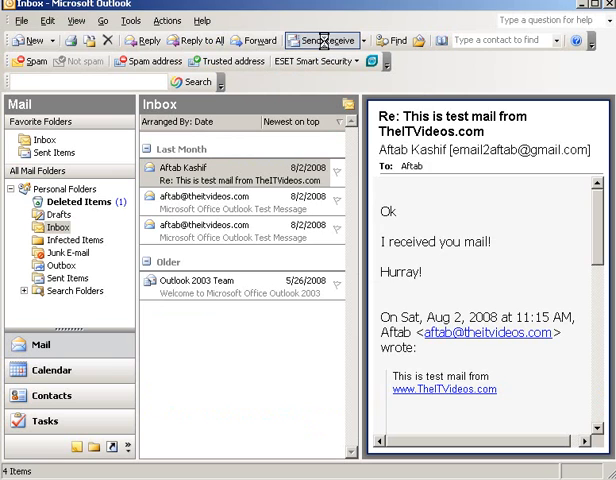
# Run Send/Receive and select the new feedback message from Test Name
pyautogui.click(320, 40)
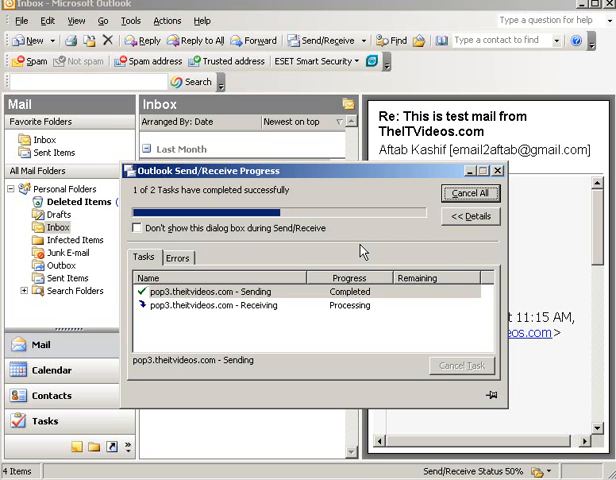
pyautogui.moveTo(356, 253)
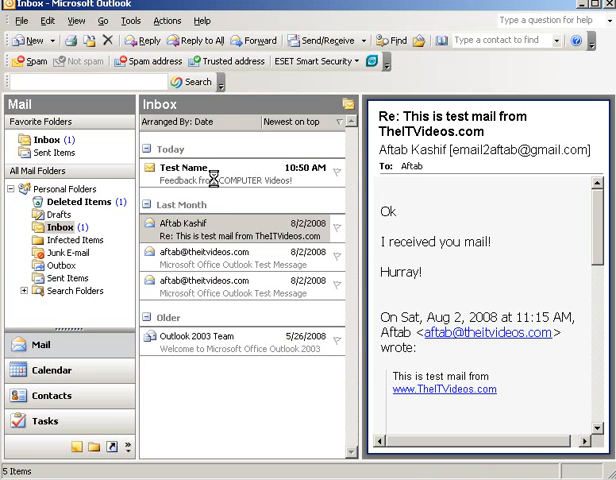
pyautogui.click(233, 171)
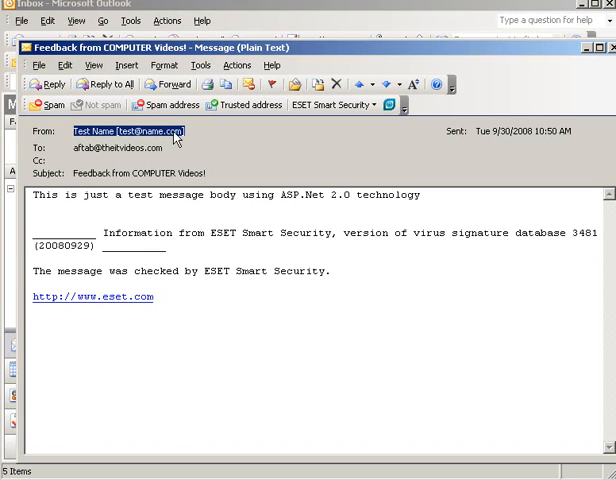
pyautogui.moveTo(42, 202)
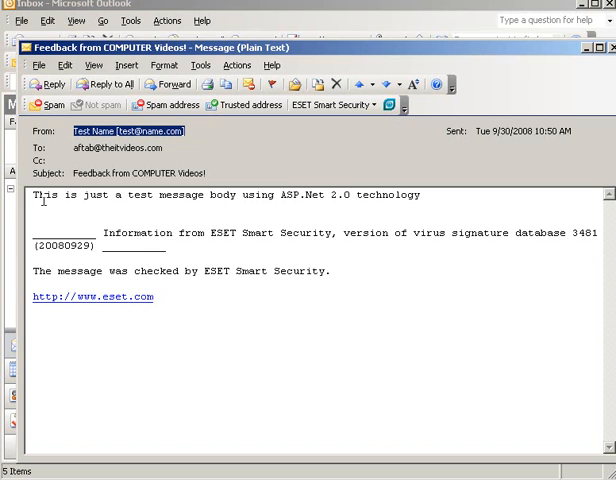
# Review the sender and ASP.Net 2.0 body of the opened feedback message
pyautogui.doubleClick(44, 195)
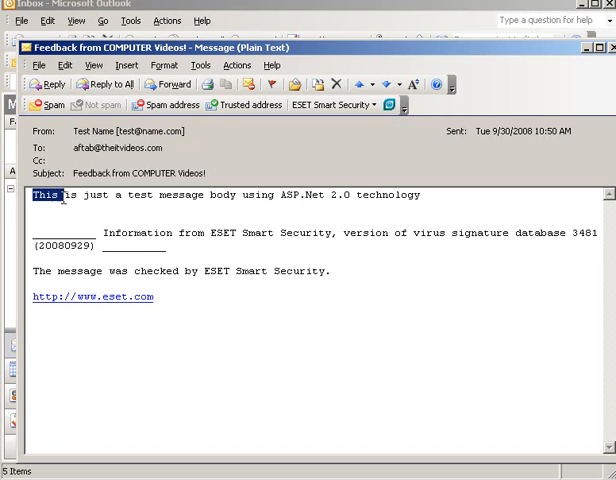
pyautogui.click(430, 195)
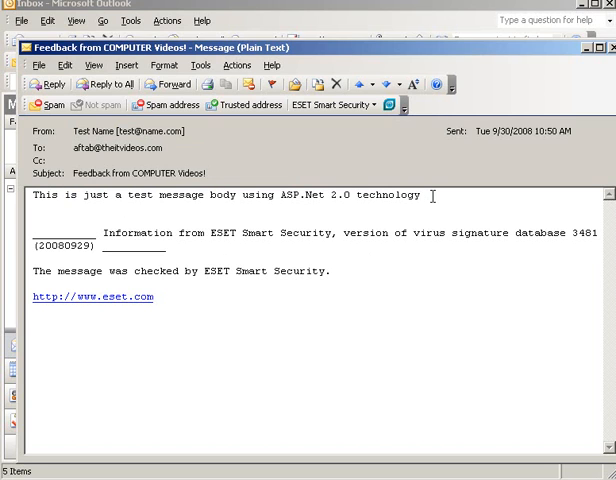
pyautogui.moveTo(394, 211)
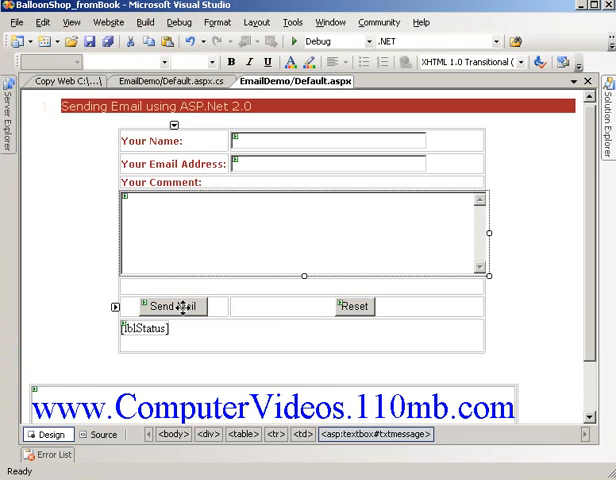
# Double-click the Send Mail button to open btnSendmail_Click in Default.aspx.cs
pyautogui.click(170, 306)
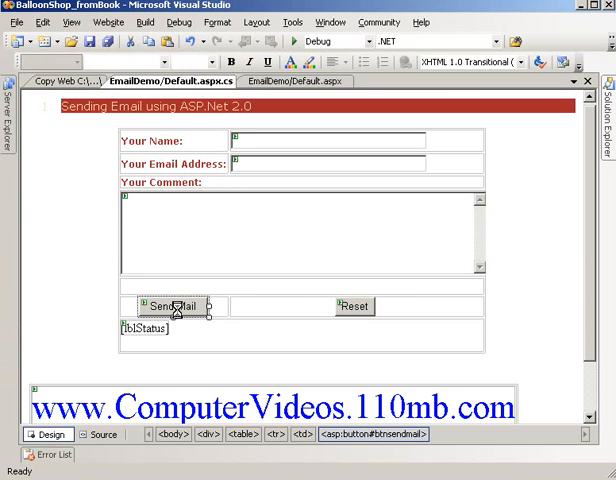
pyautogui.doubleClick(172, 306)
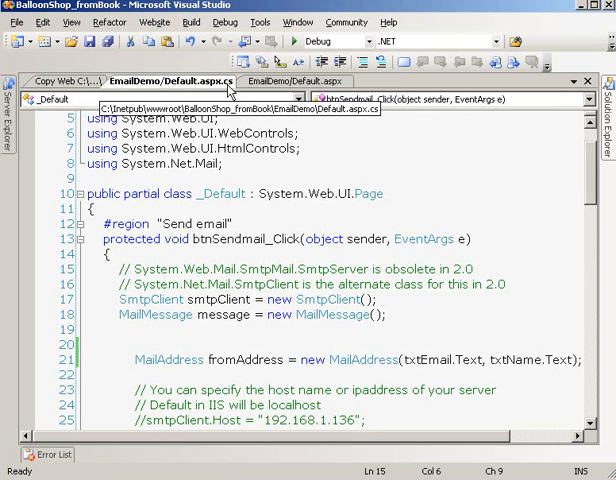
pyautogui.click(235, 163)
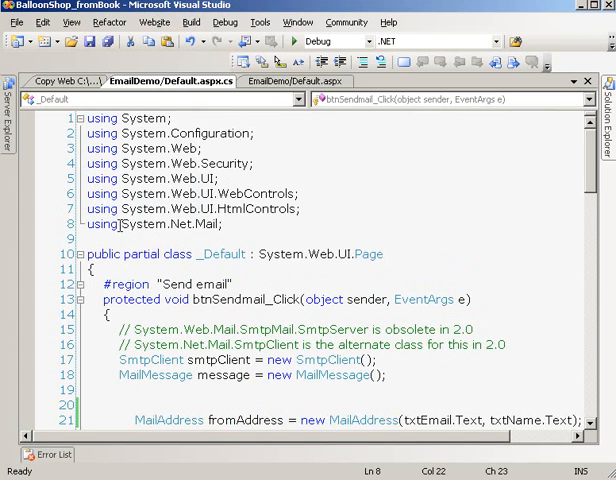
pyautogui.doubleClick(99, 223)
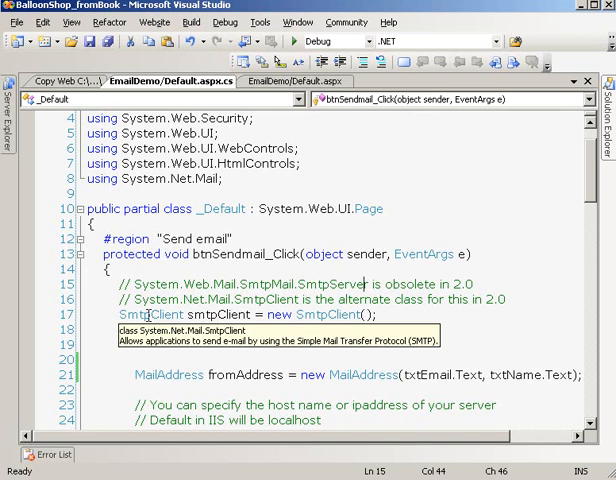
pyautogui.write('MailMessage message = new MailMessage();')
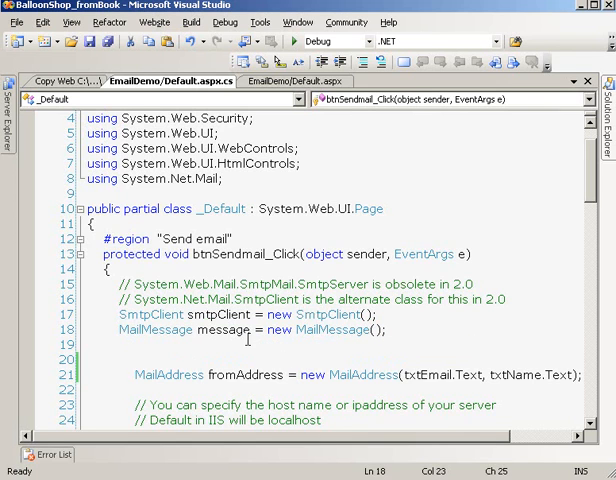
pyautogui.scroll(-3)
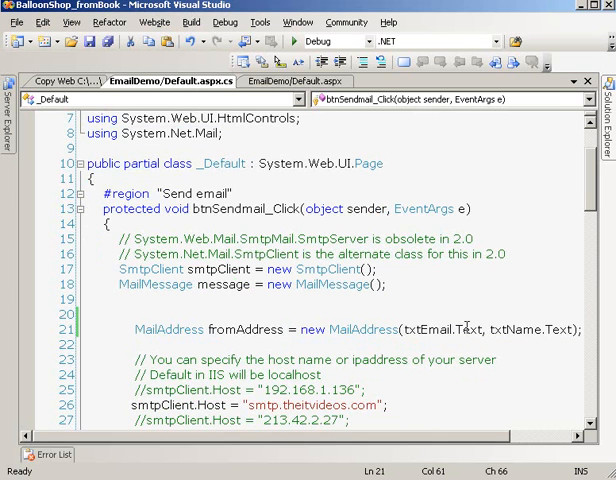
pyautogui.doubleClick(518, 329)
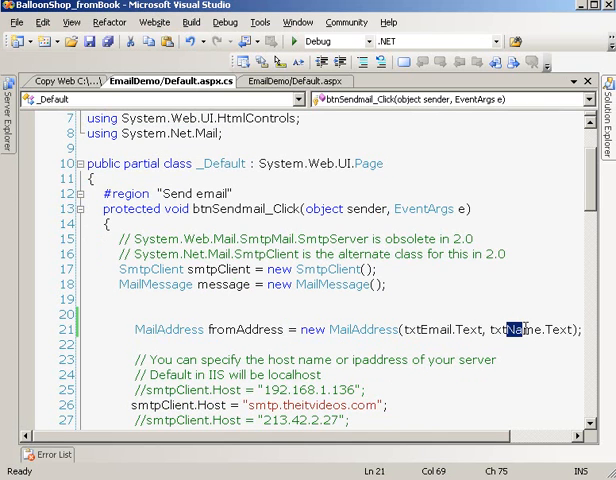
pyautogui.moveTo(537, 329)
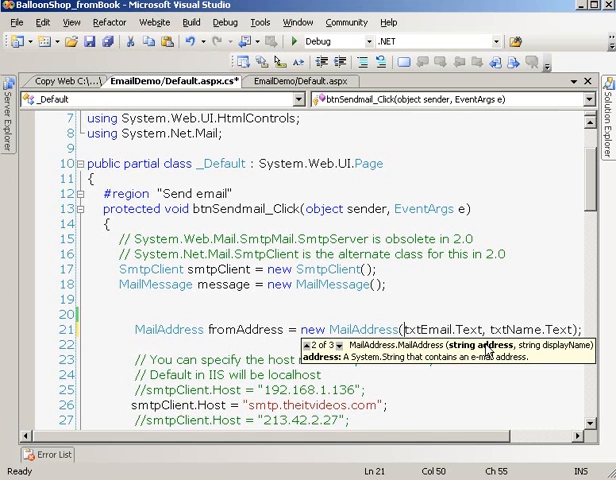
pyautogui.moveTo(550, 356)
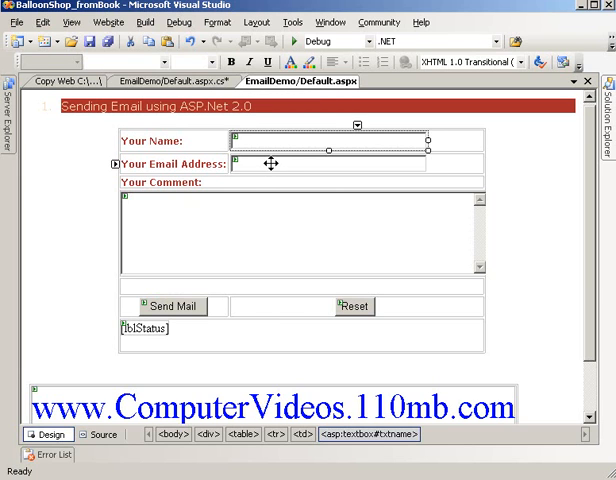
pyautogui.click(327, 164)
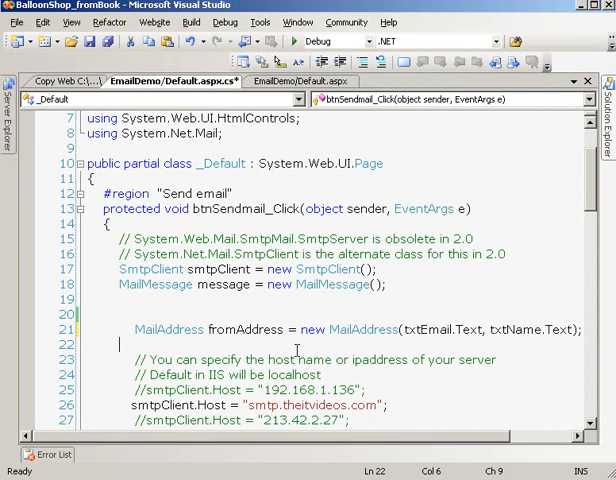
pyautogui.scroll(-3)
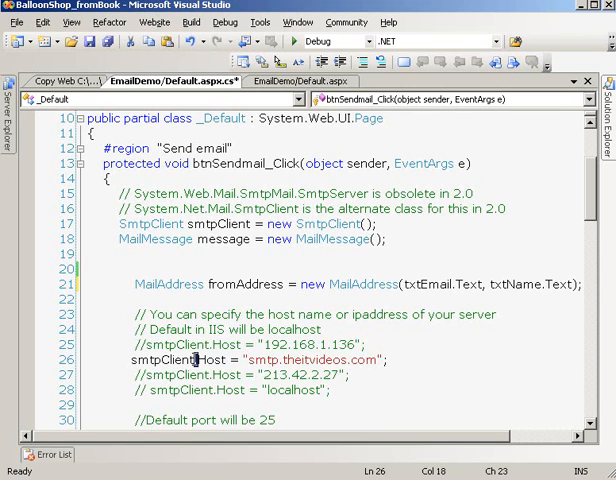
pyautogui.write('.')
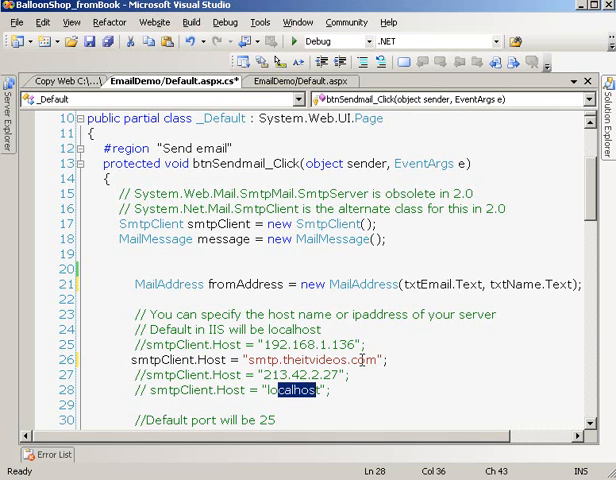
pyautogui.scroll(-3)
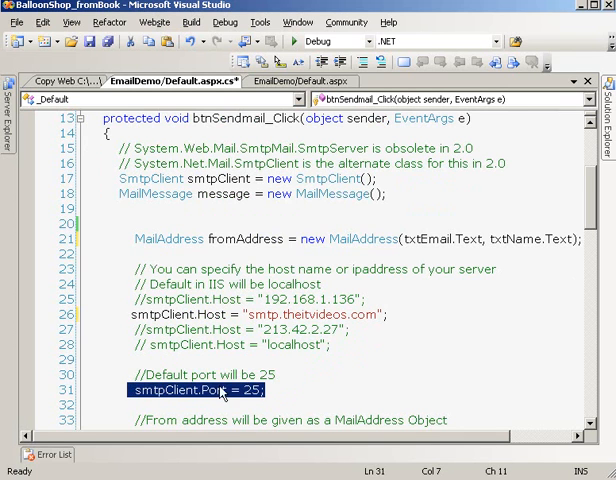
pyautogui.scroll(-3)
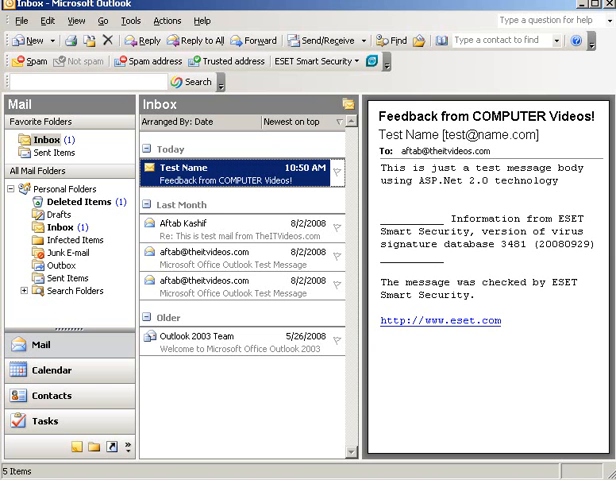
pyautogui.moveTo(264, 411)
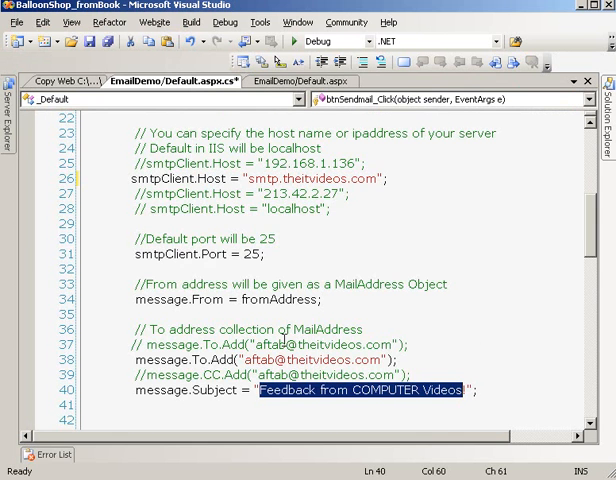
# Scroll down to the IsBodyHtml, Body and SMTP send lines
pyautogui.scroll(-3)
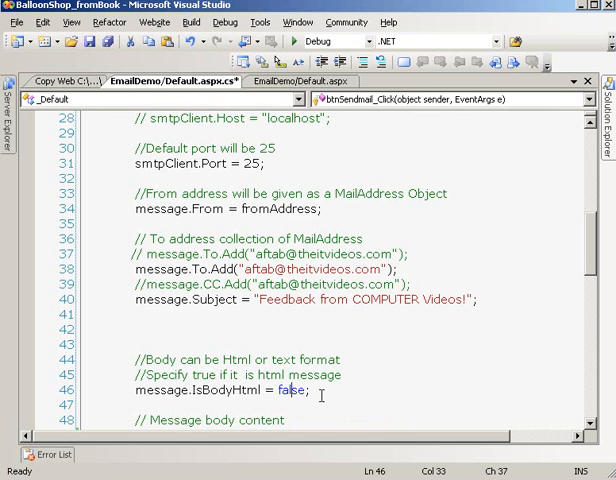
pyautogui.scroll(-3)
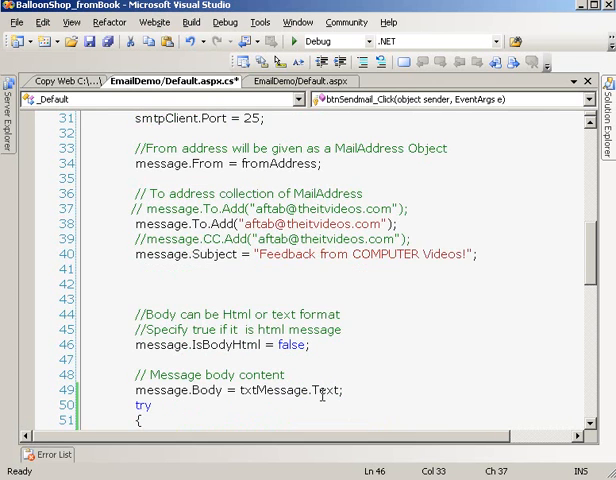
pyautogui.scroll(-3)
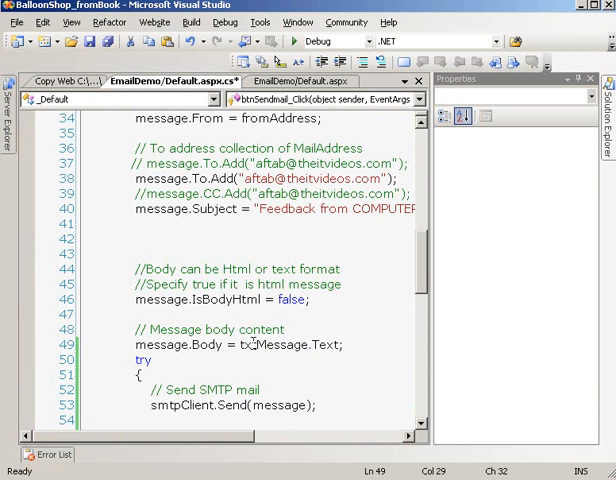
# Select the message.Body assignment and scroll to the lblStatus success and failure lines
pyautogui.doubleClick(275, 344)
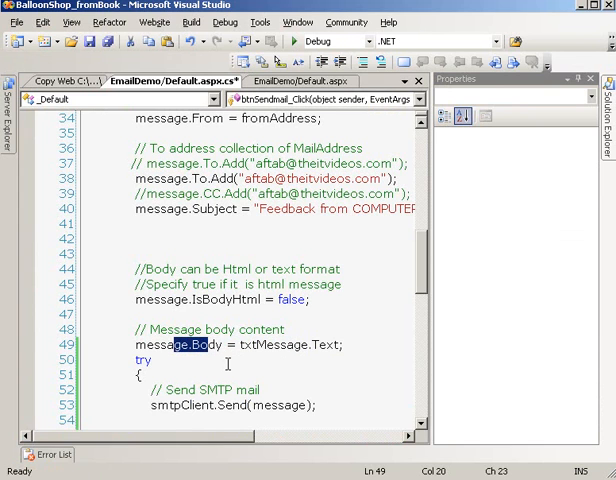
pyautogui.scroll(-3)
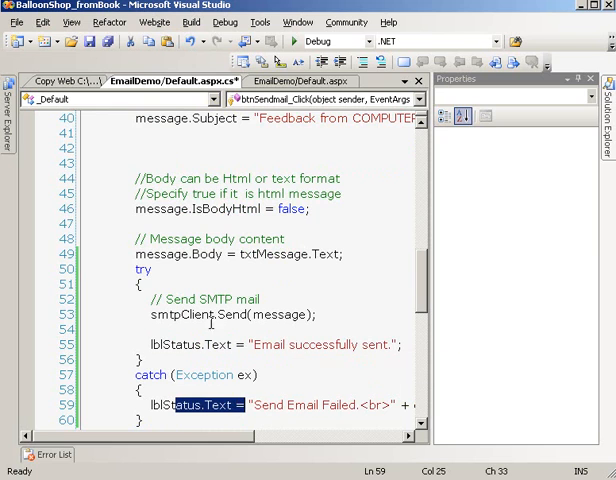
pyautogui.moveTo(212, 318)
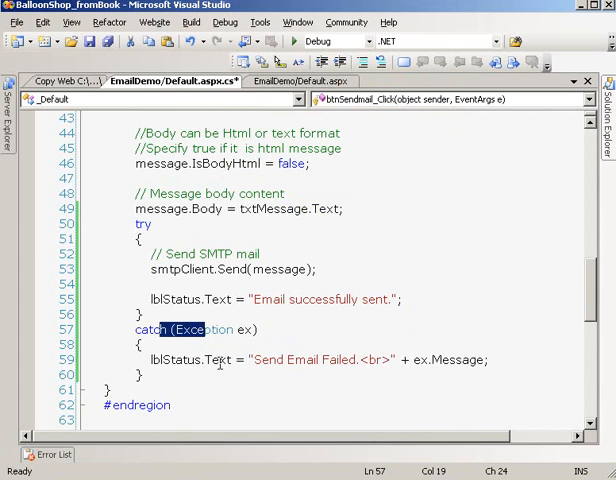
pyautogui.moveTo(432, 360)
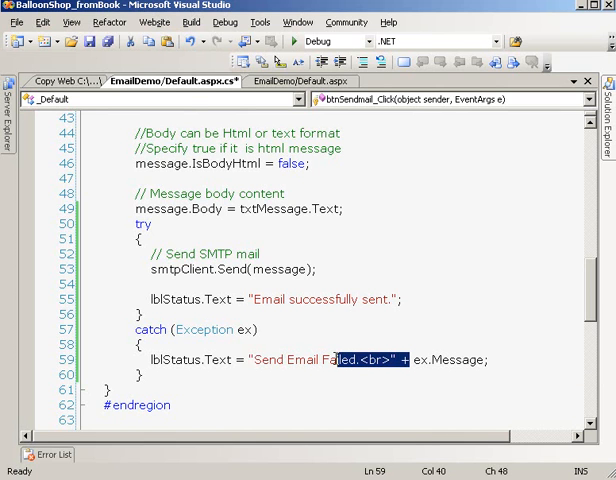
pyautogui.scroll(-3)
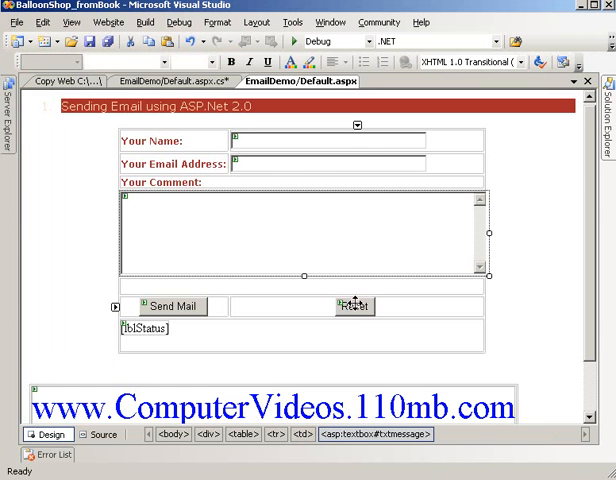
pyautogui.click(355, 306)
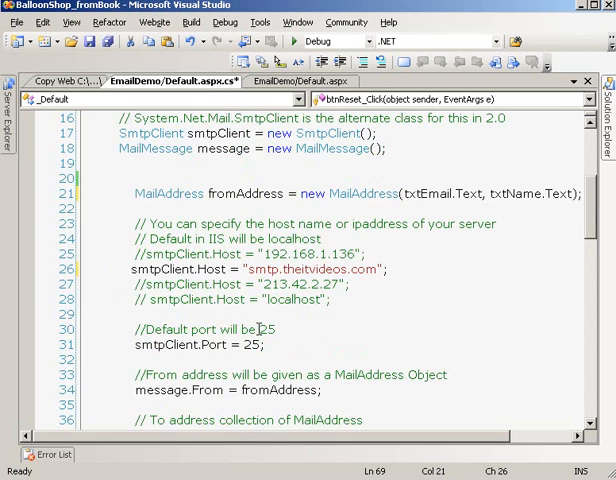
pyautogui.scroll(3)
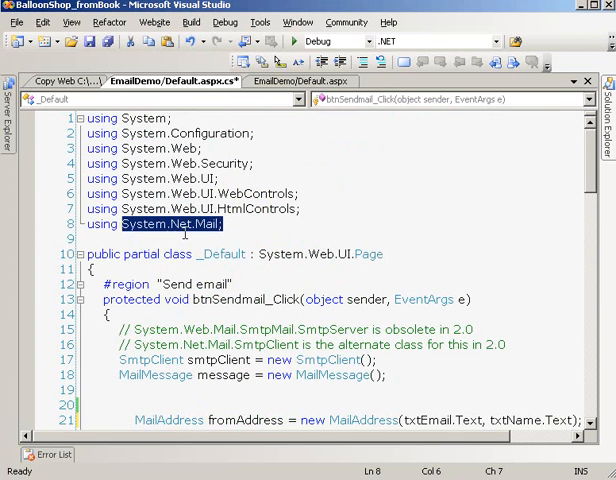
pyautogui.scroll(-3)
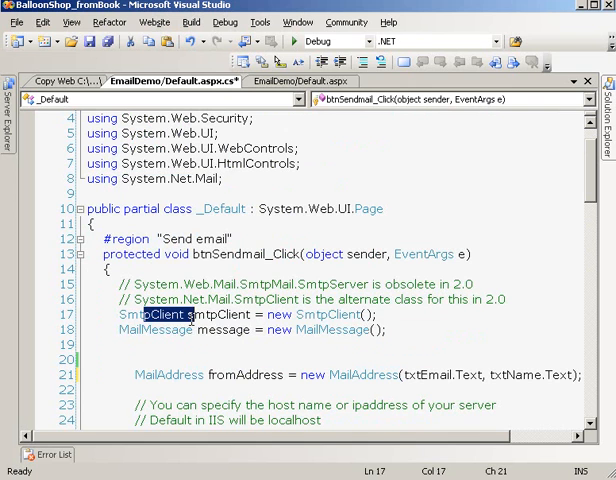
pyautogui.scroll(-3)
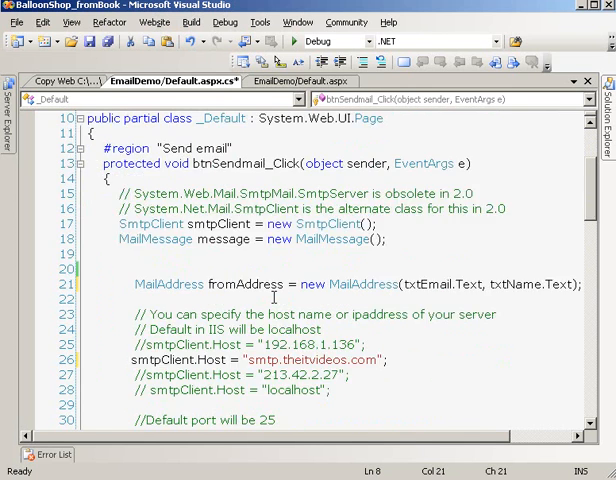
pyautogui.scroll(-3)
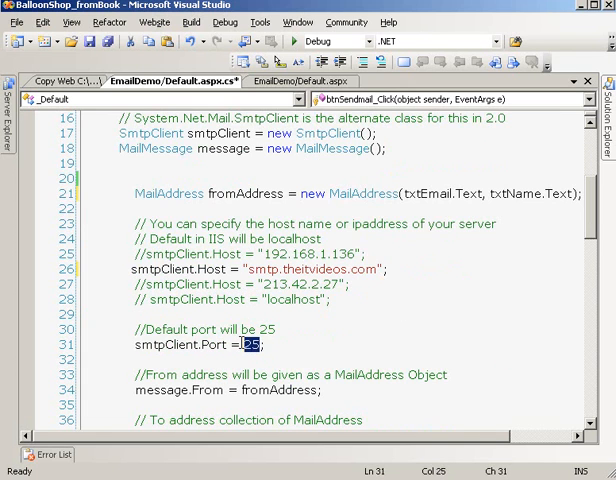
pyautogui.scroll(-3)
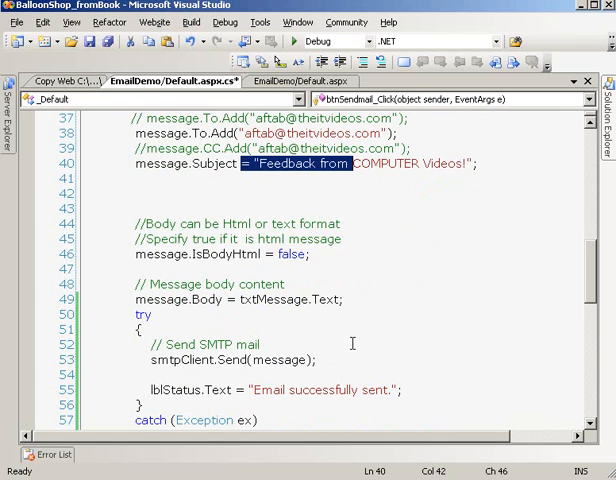
pyautogui.moveTo(200, 358)
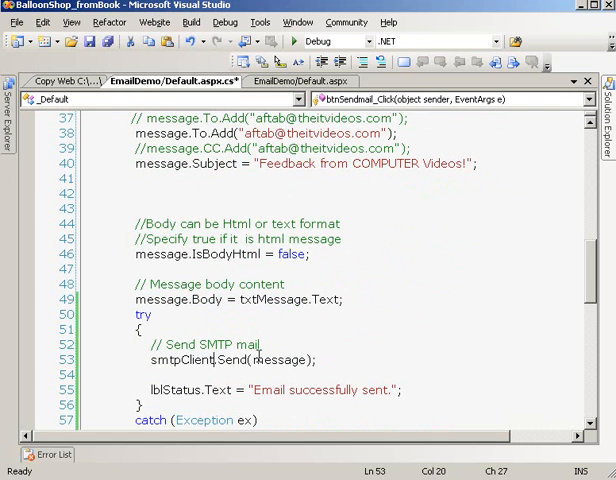
pyautogui.moveTo(320, 358)
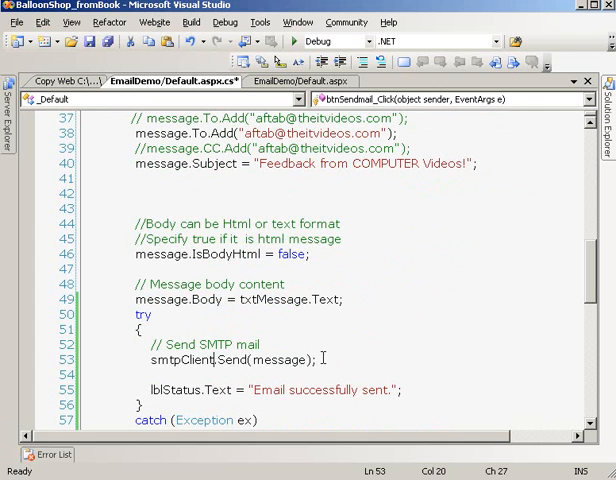
pyautogui.scroll(-3)
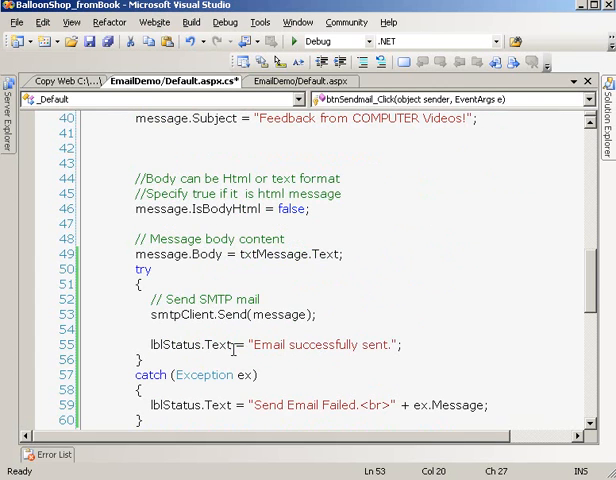
pyautogui.scroll(-3)
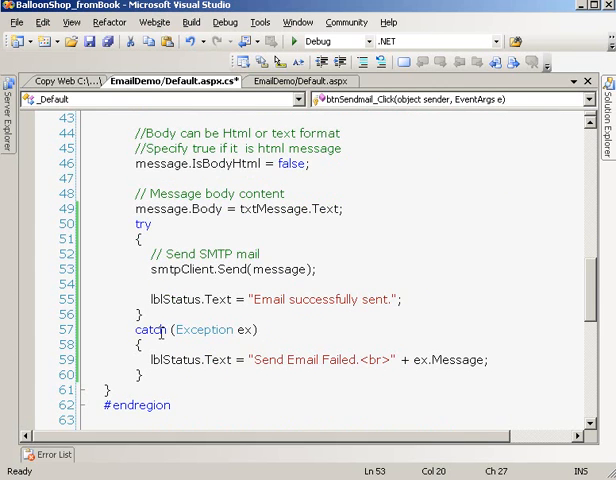